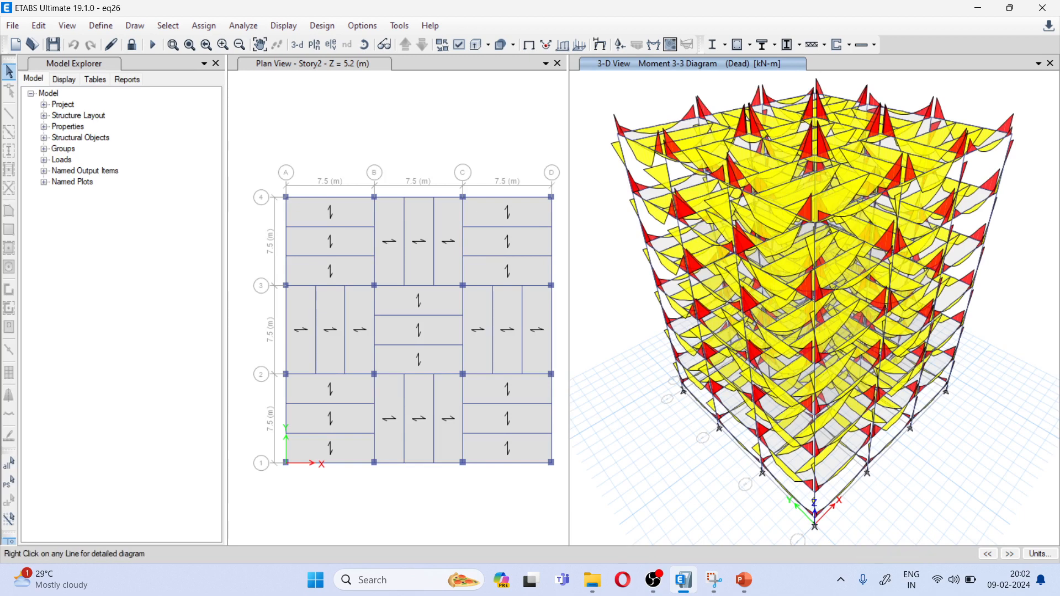
Step: Switch from ETABS to the 'etab results' PowerPoint presentation
left_click(688, 346)
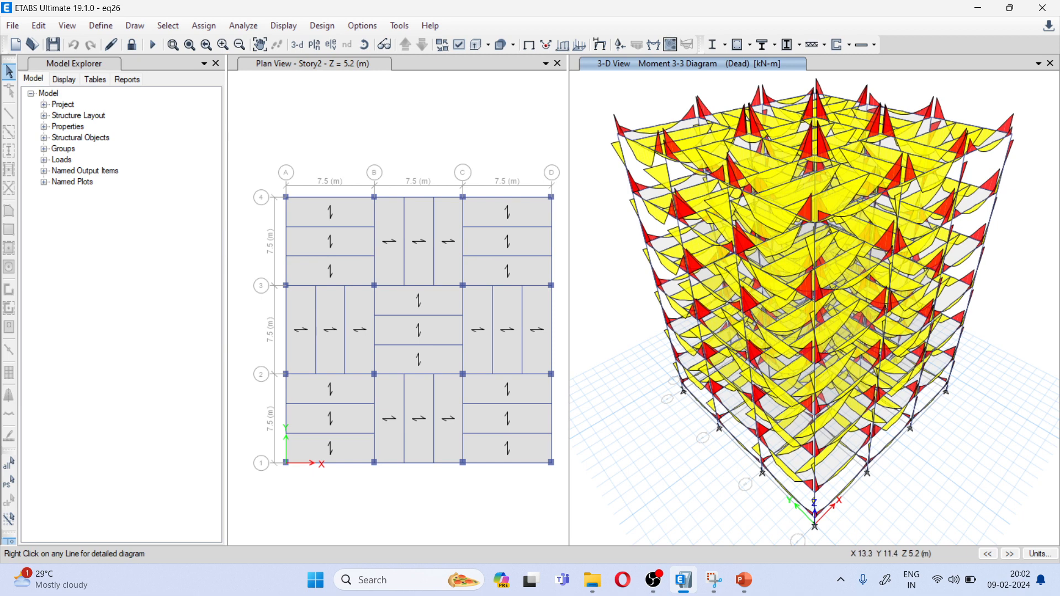
left_click(742, 579)
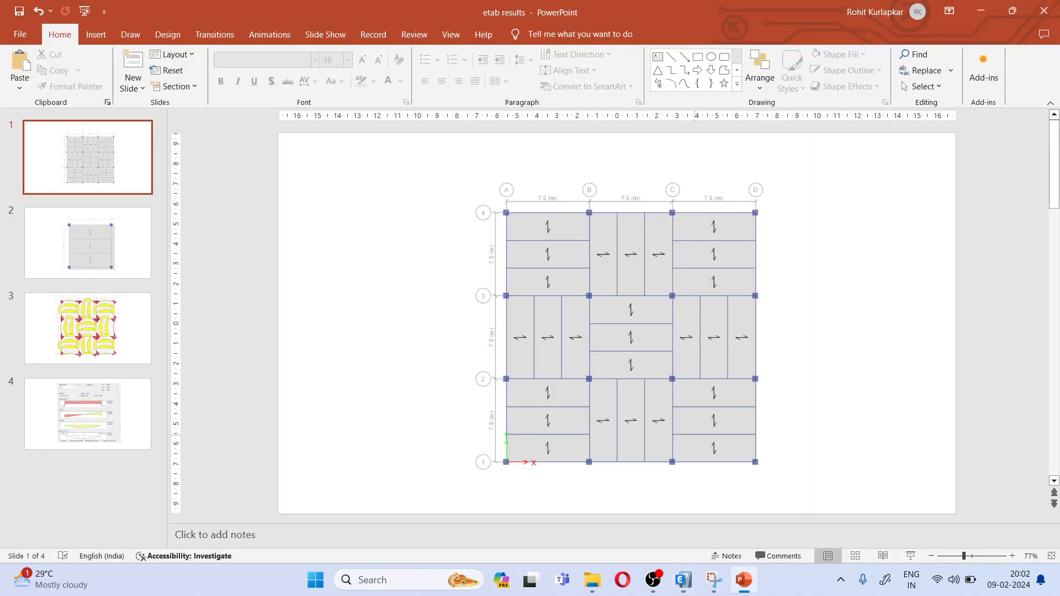
Step: Present the single-panel slide full screen and circle both 7.5 m spans in red ink
key("F5")
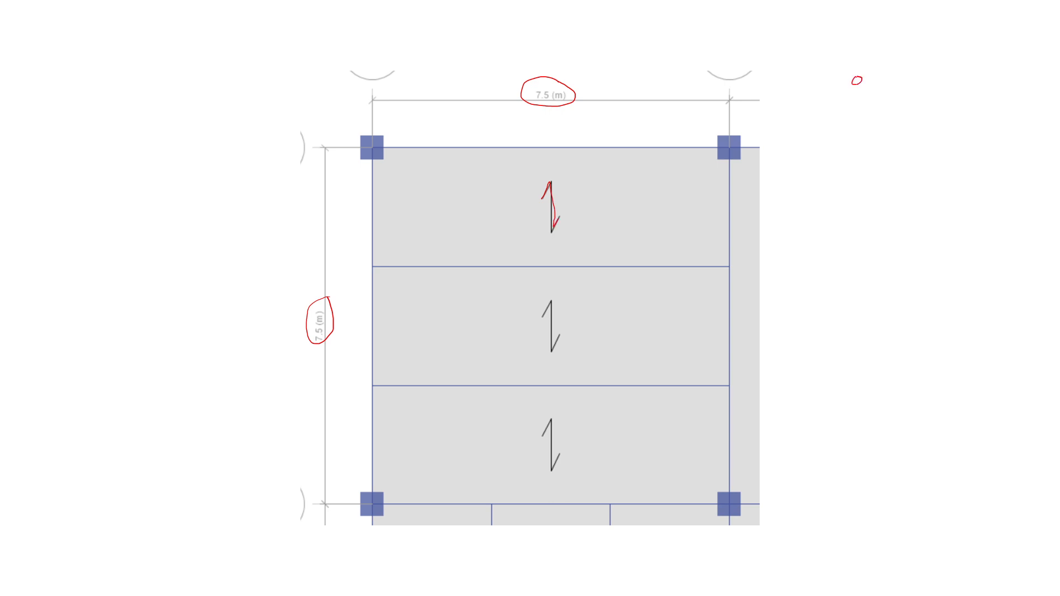
Step: Ink B1–B5, 'one way slab', and 'B2 & B3 are secondary beams, simply supported'
type("oneway")
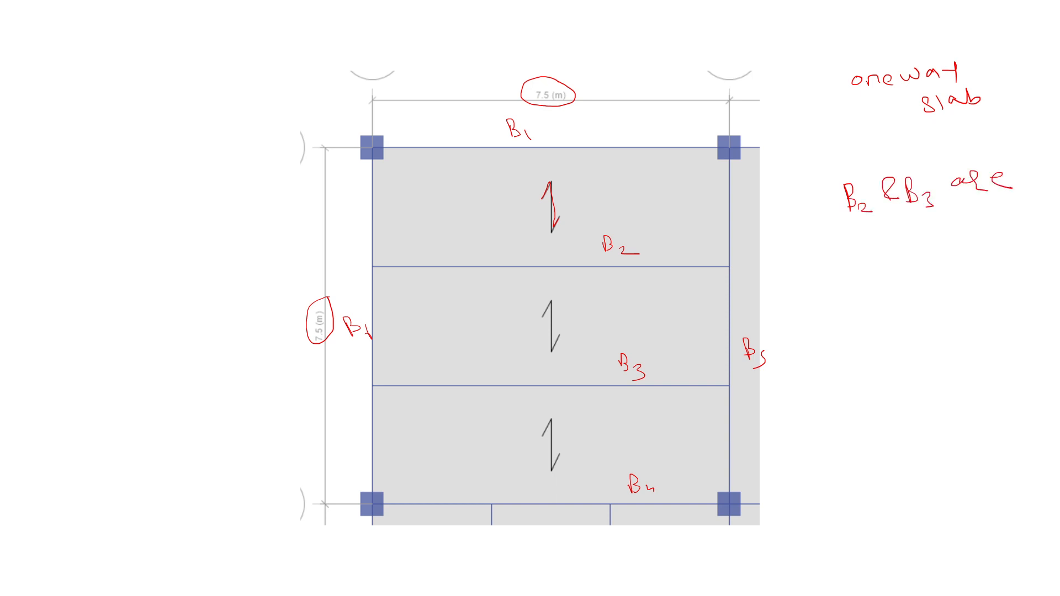
type("seco")
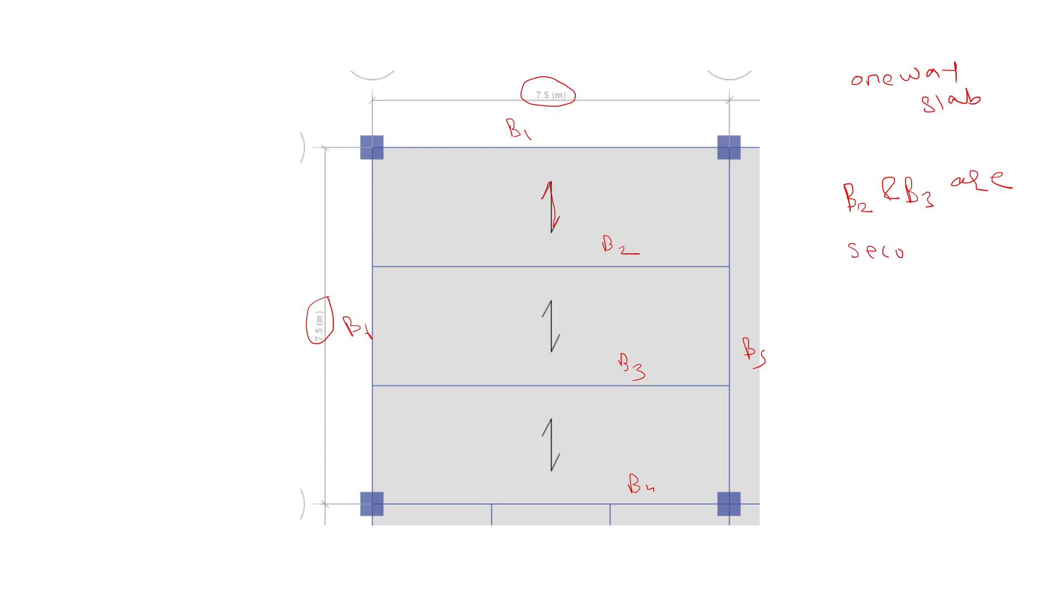
type("secondary beams")
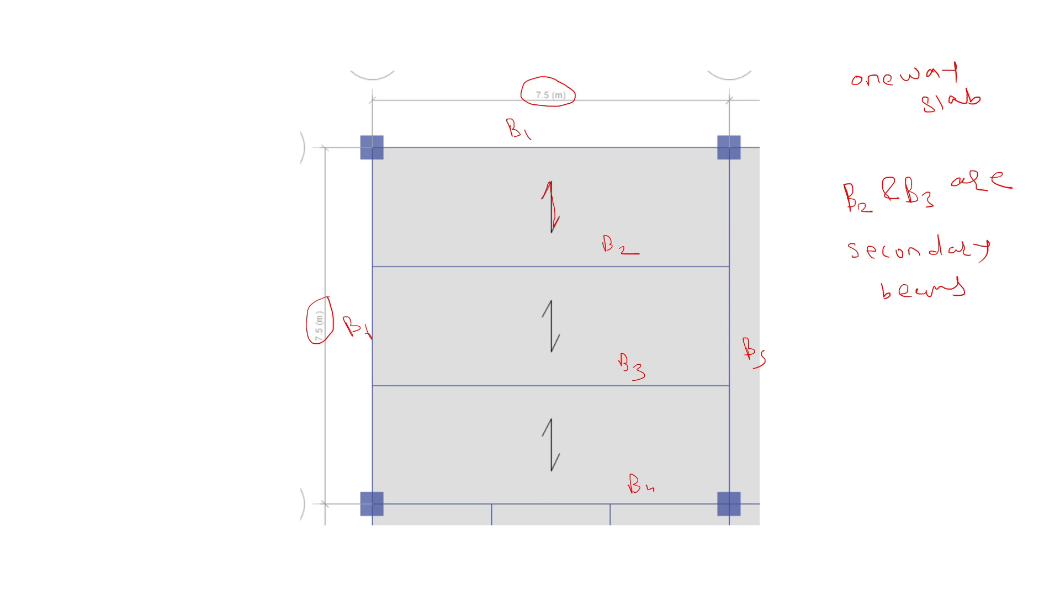
type("simply su")
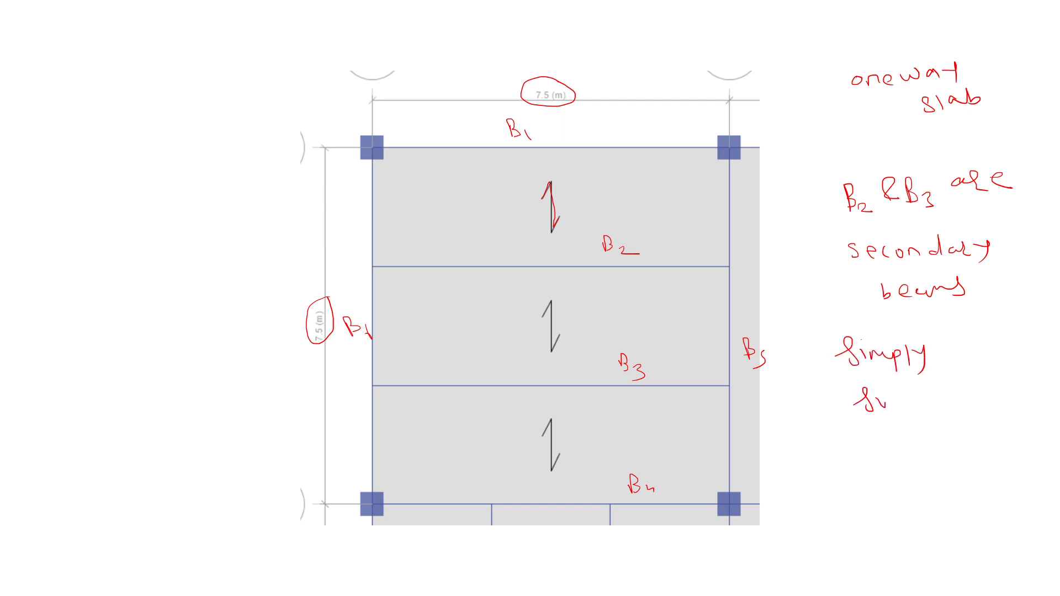
type("supported")
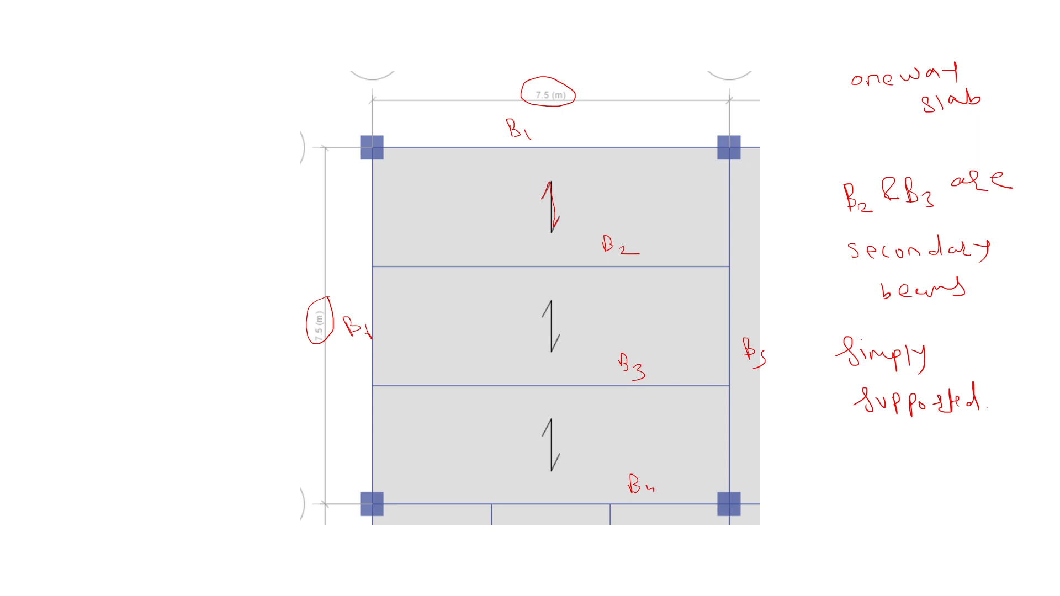
left_click_drag(47, 54, 74, 81)
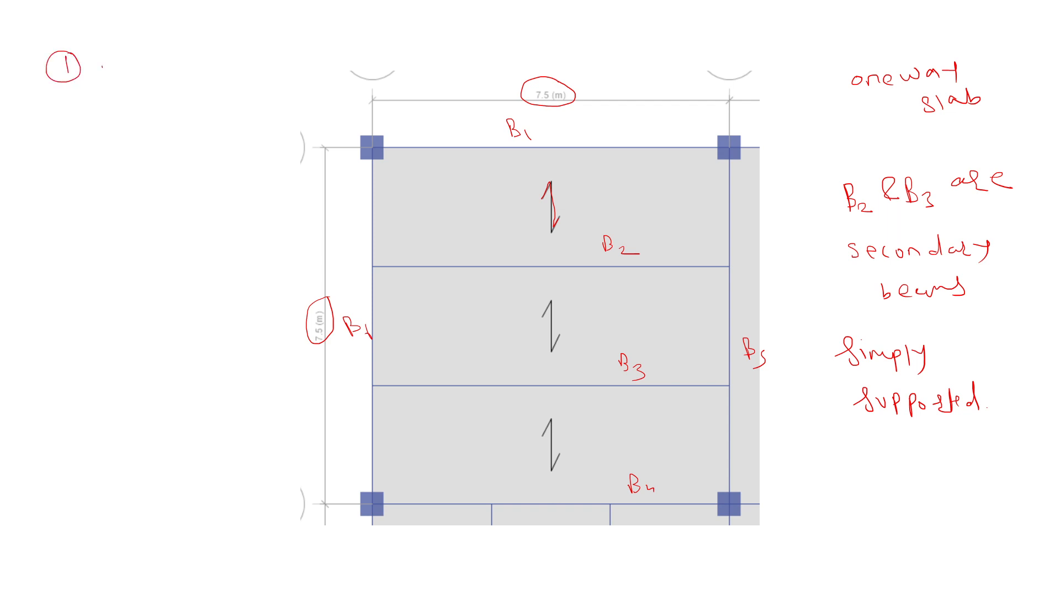
Step: Ink 'UDL', the B2 tributary strip with load arrows and 4 kN/m² labels, then end the show
type("UDL")
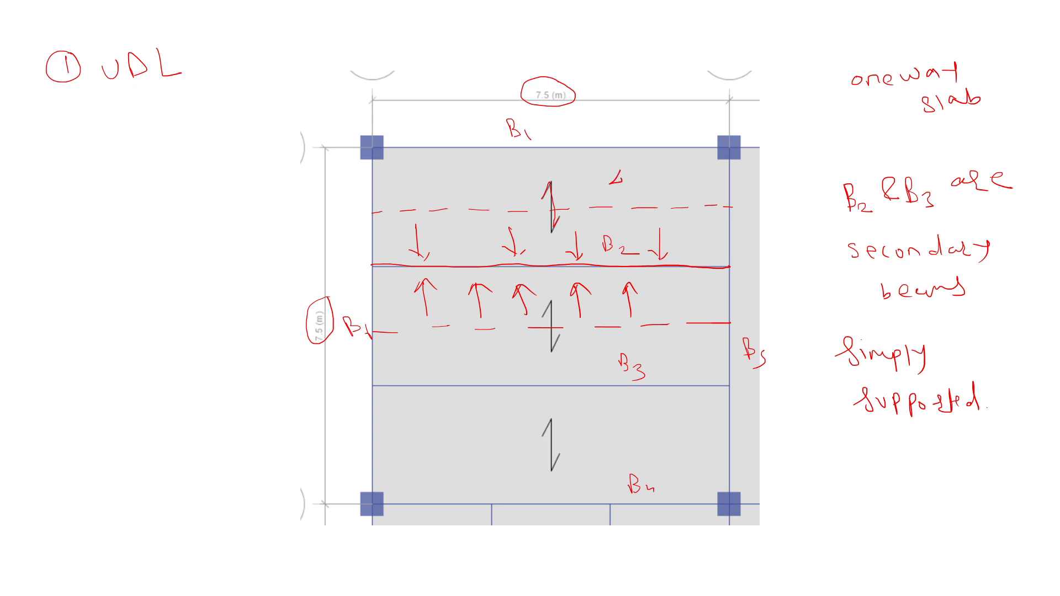
type("4kN/m2")
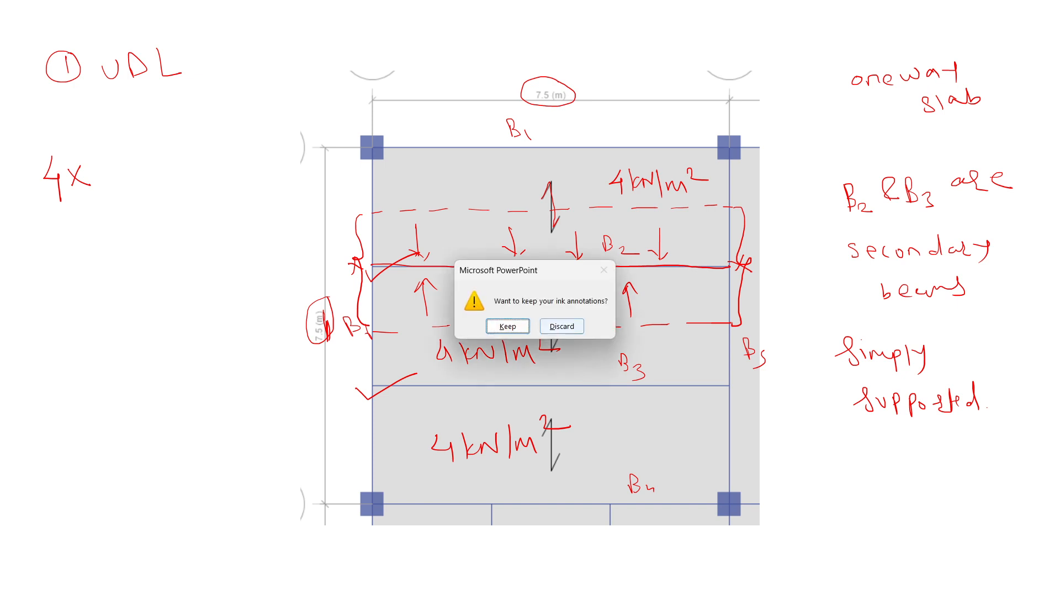
Step: Discard the old ink, then hatch B2's 2.5 m strip and write 4×2.5 = 10 kN/m
left_click(560, 327)
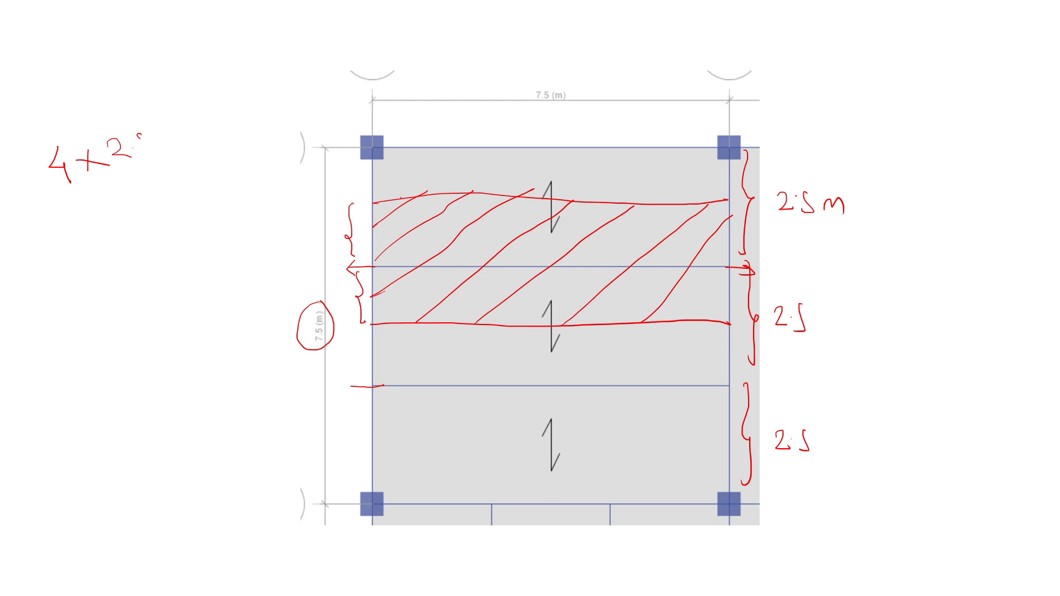
type(".5=10kN/m")
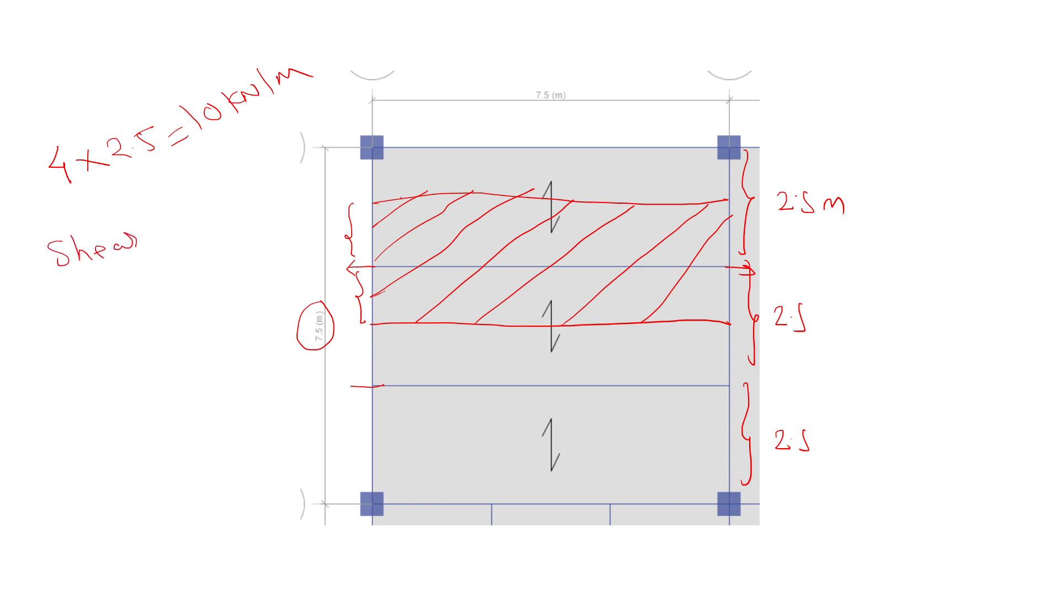
Step: Write 10×7.5/2 = 75/2 = 37.5 kN and sketch the shear diagram labelled 37.5
left_click_drag(142, 230, 223, 216)
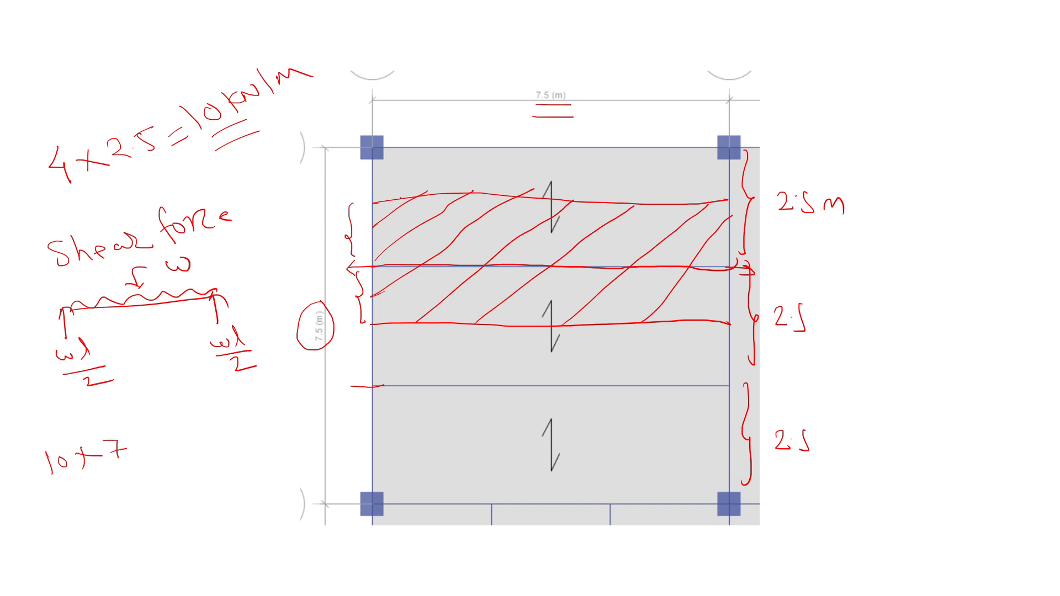
type(".5")
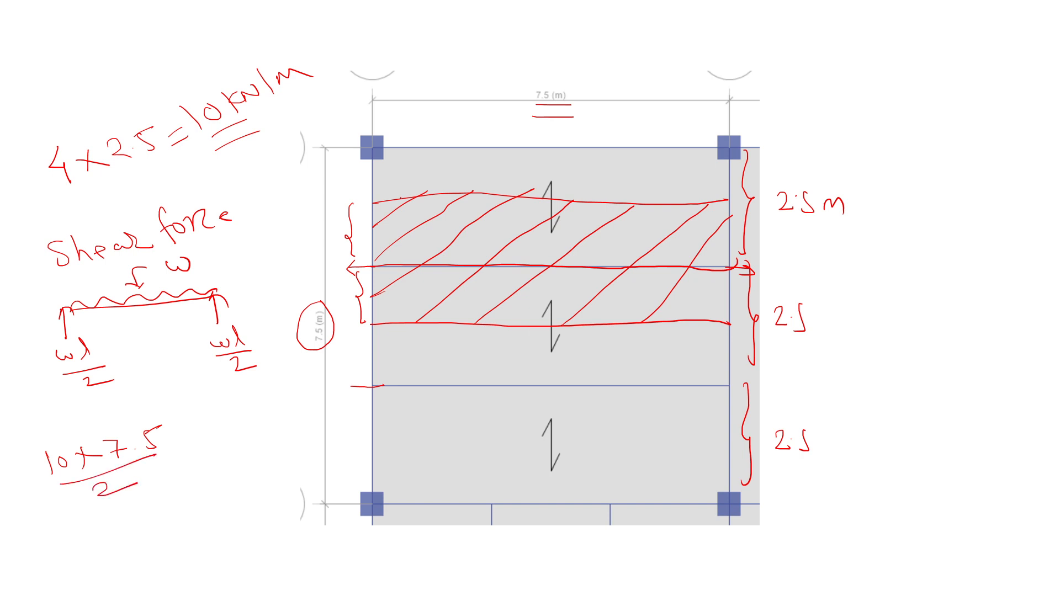
type("=75")
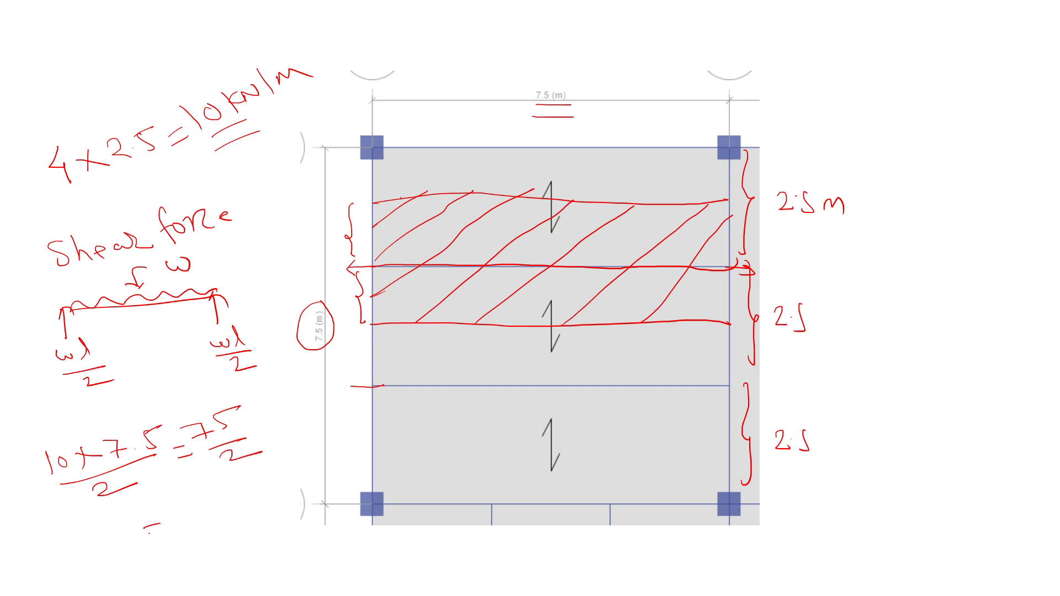
type("=37.5 kN")
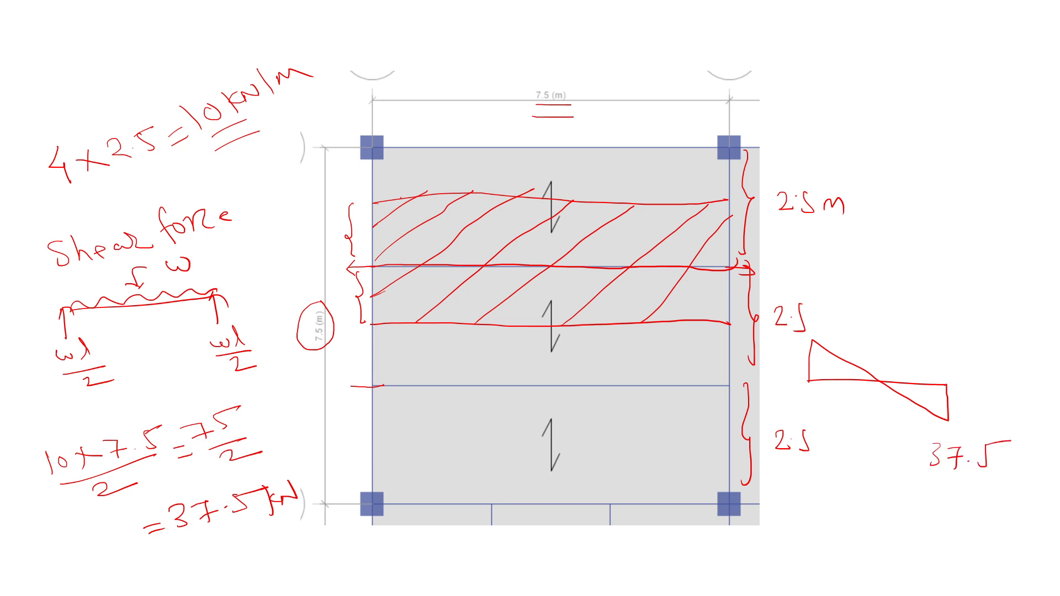
type("37.")
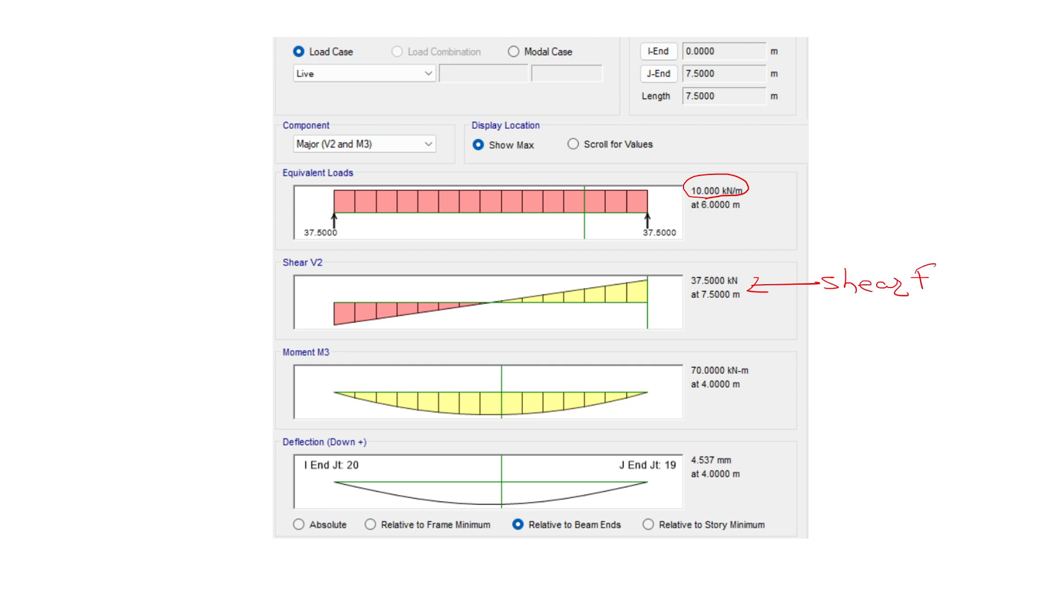
Step: On the ETABS diagram slide, circle 10.000 kN/m and label 37.5000 kN as 'shear force'
type("orce")
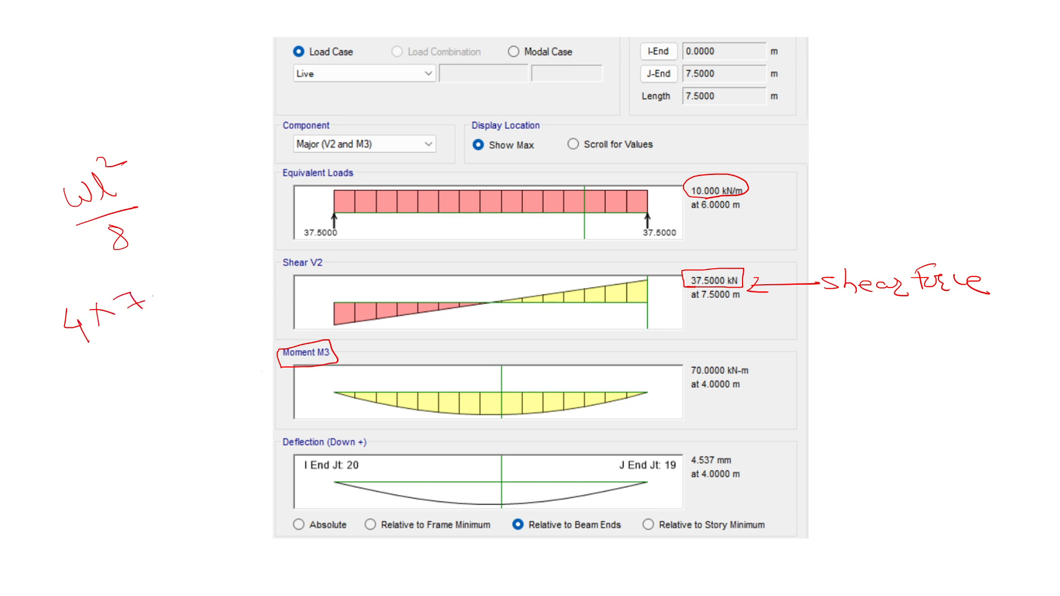
Step: Ink wl²/8 = 4×7.5²/8 = 70, box Moment M3 at 70 kN-m, and exit the show
type("2.5")
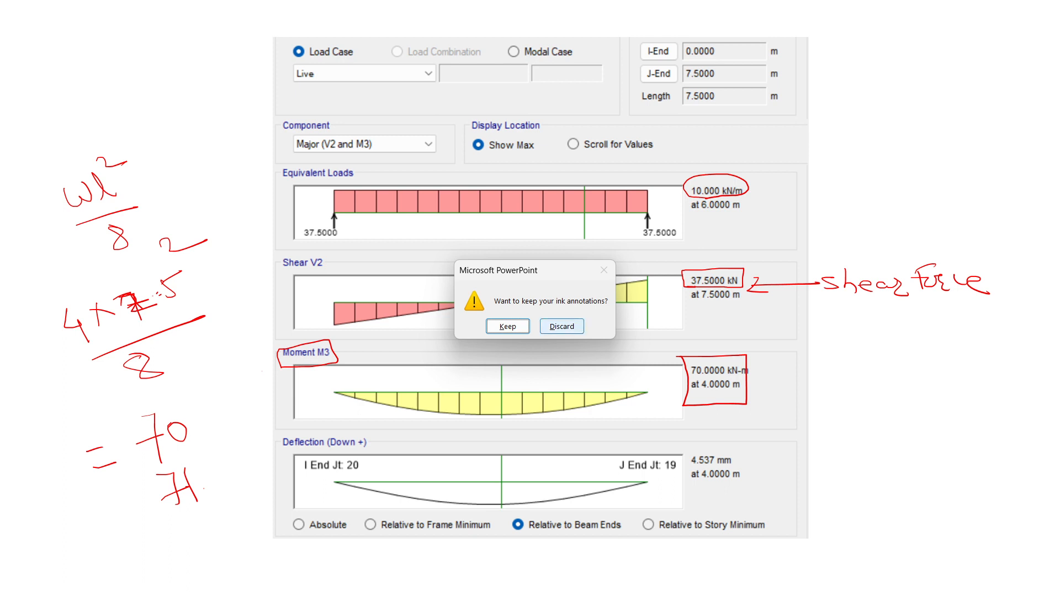
left_click(561, 326)
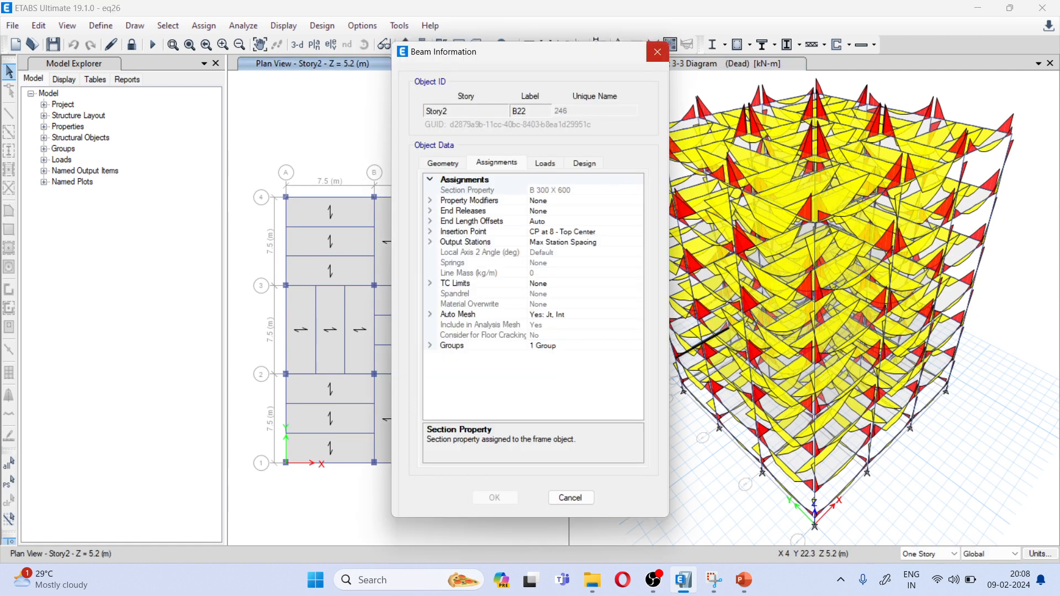
Step: Close Beam Information, show the Story2 plan, and open beam B26's Dead load diagrams
left_click(570, 498)
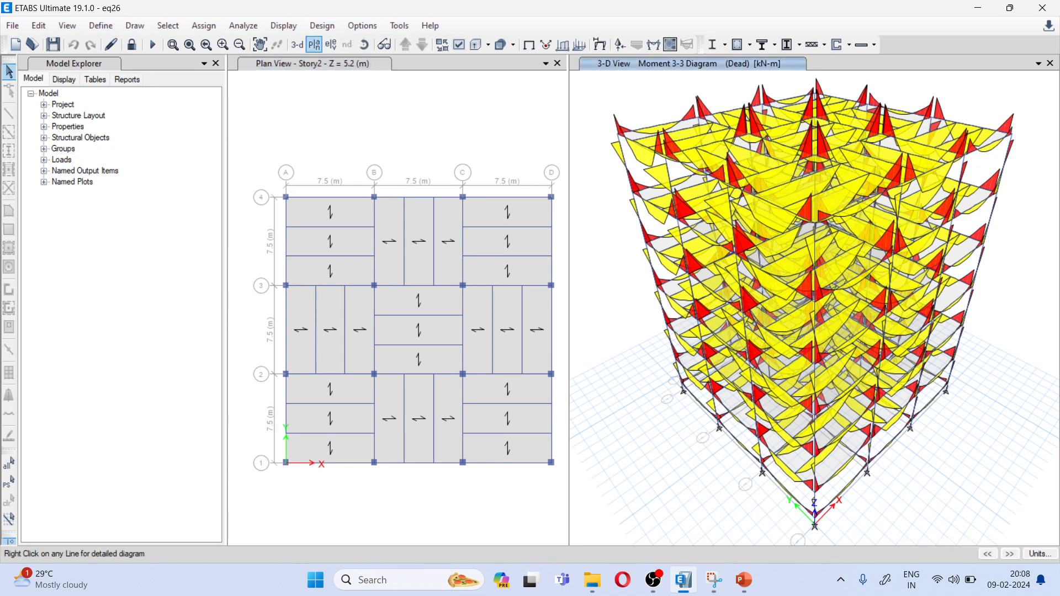
left_click(313, 44)
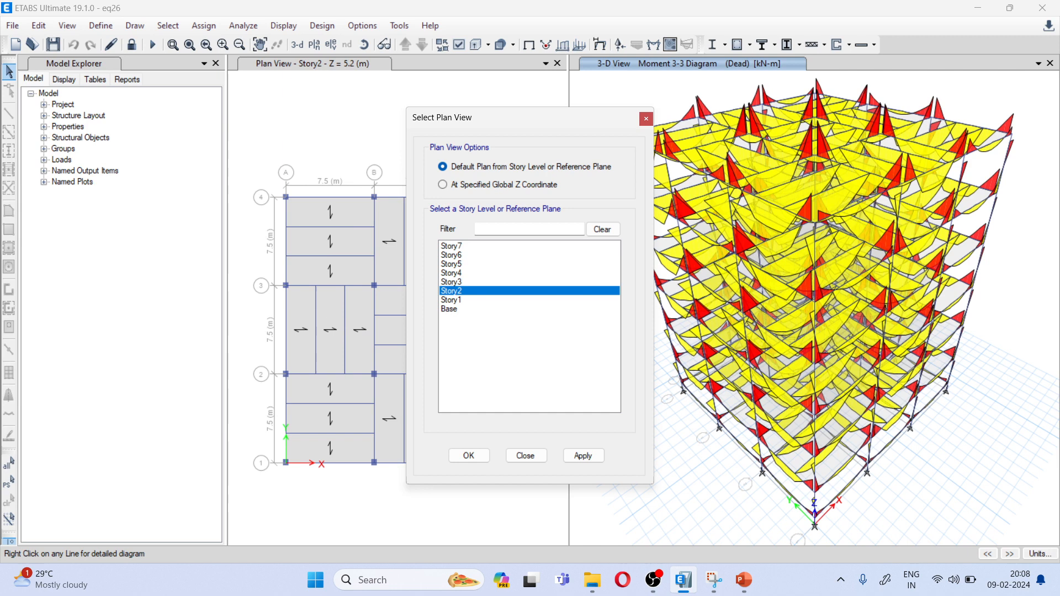
left_click(467, 455)
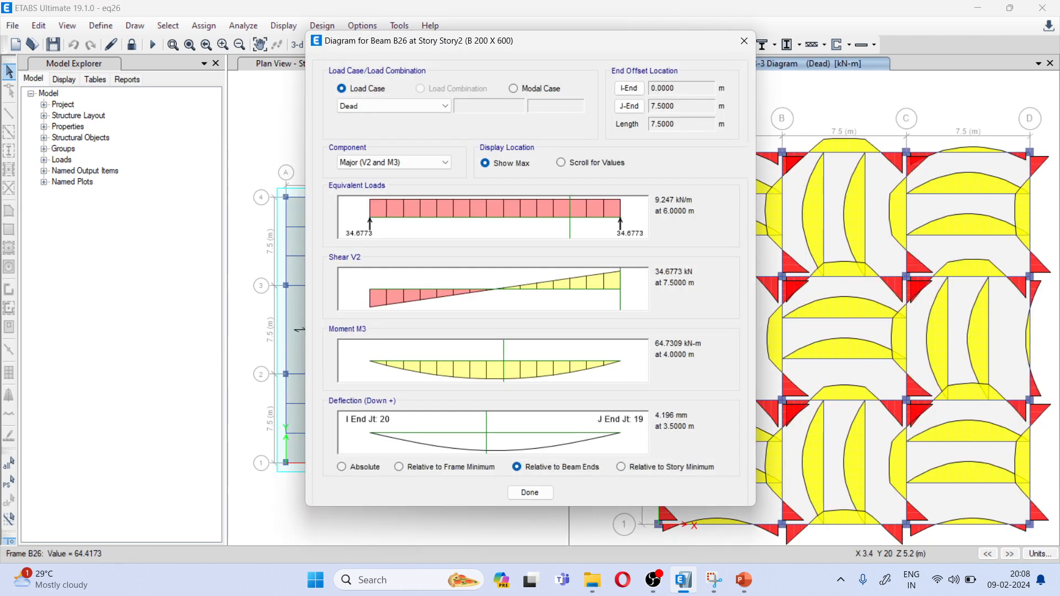
Step: Switch B26's diagrams to the Live case with maximum values: 10 kN/m, 37.5 kN, 70 kN-m
left_click(392, 107)
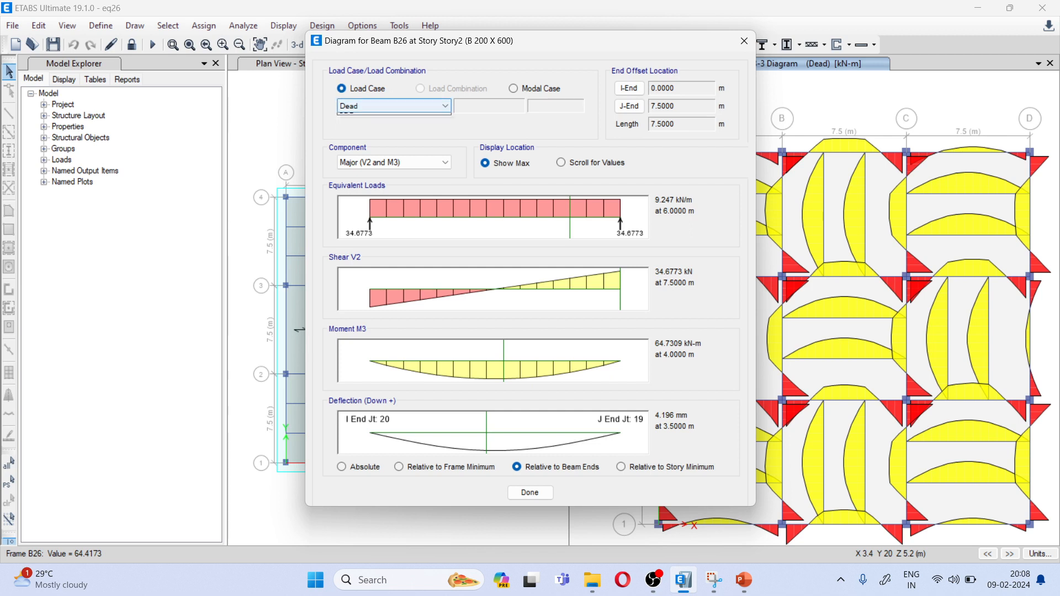
left_click(394, 105)
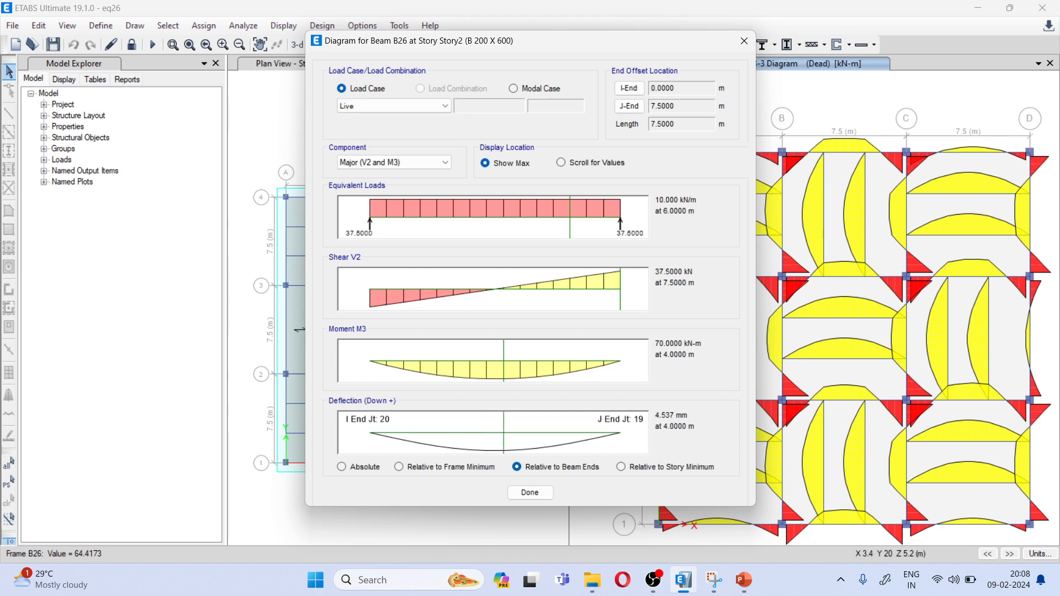
left_click(392, 106)
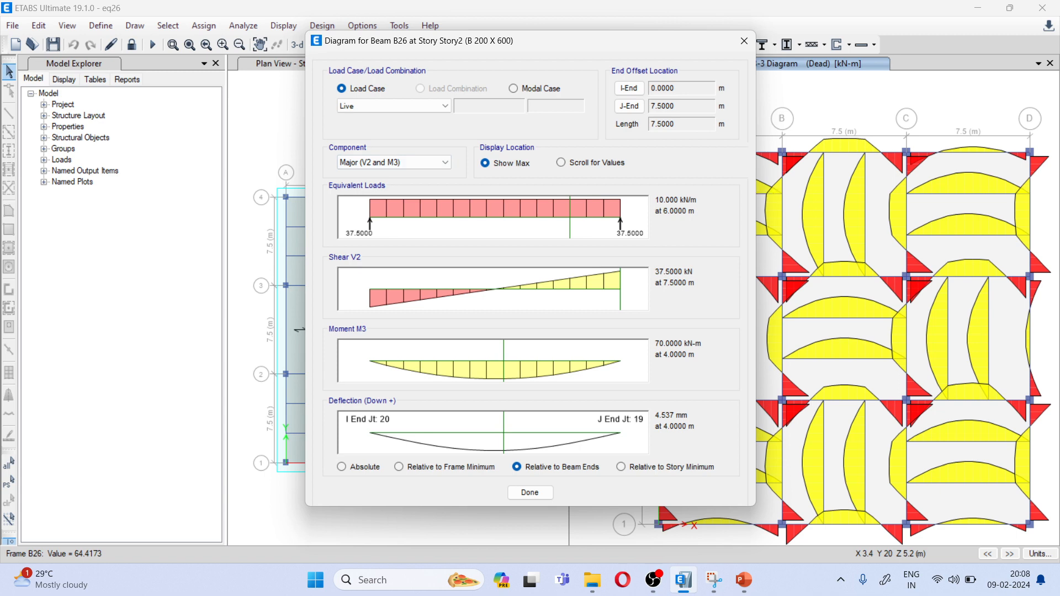
left_click(561, 162)
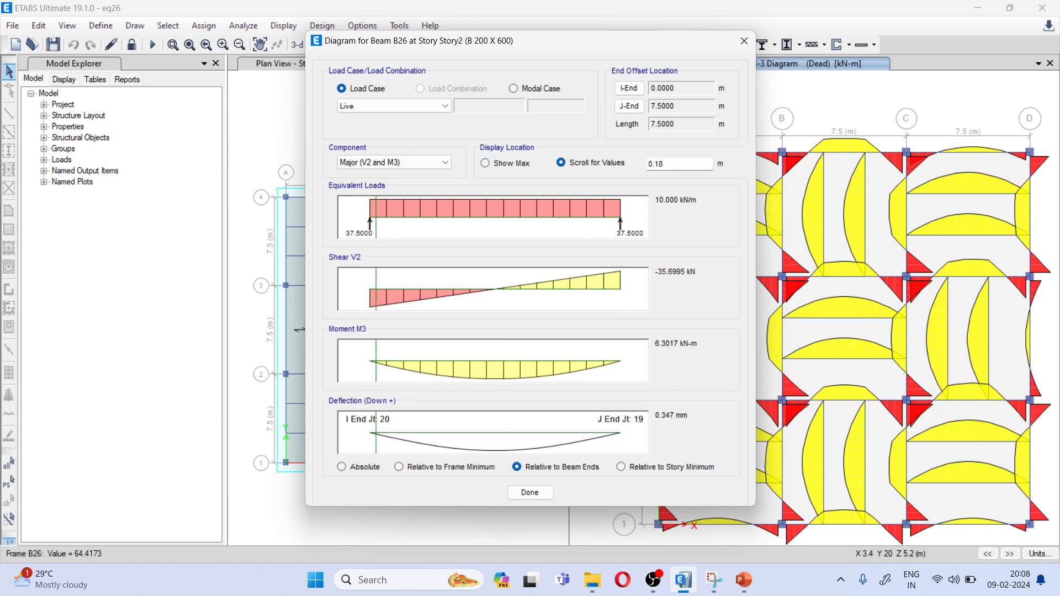
left_click(485, 163)
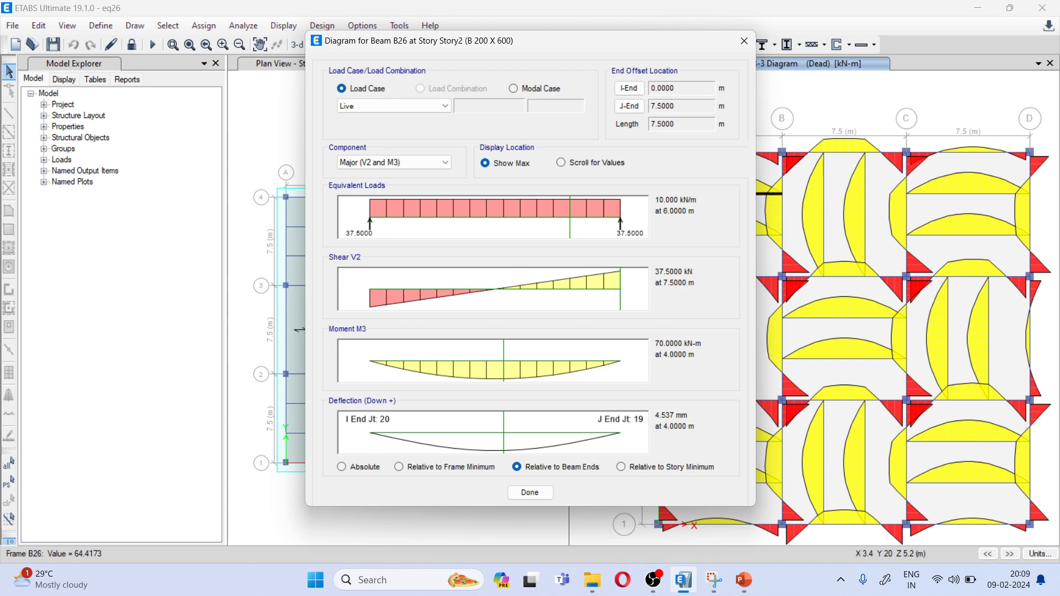
mouse_move(653, 579)
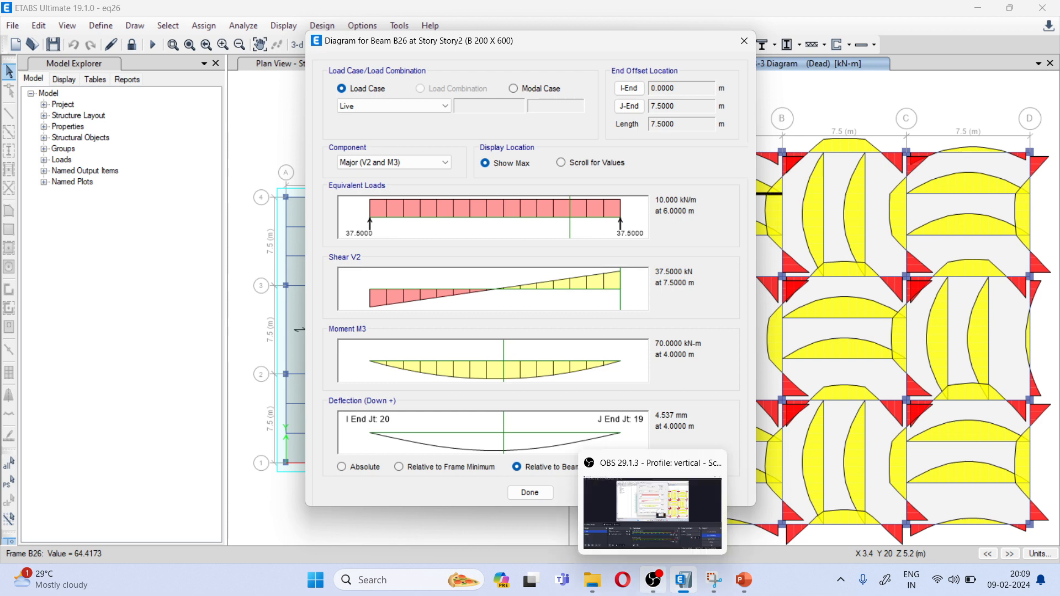